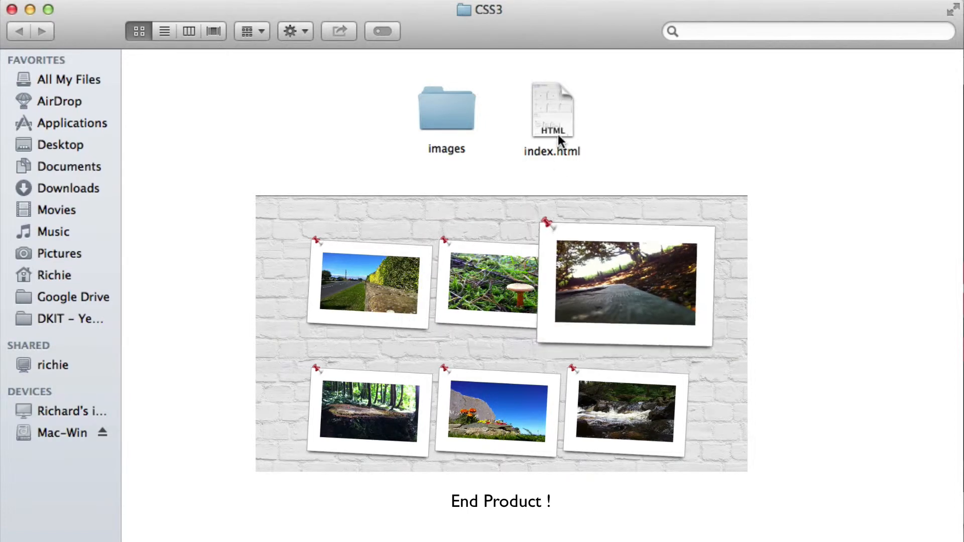
{"action": "left_click", "coordinate": [552, 108]}
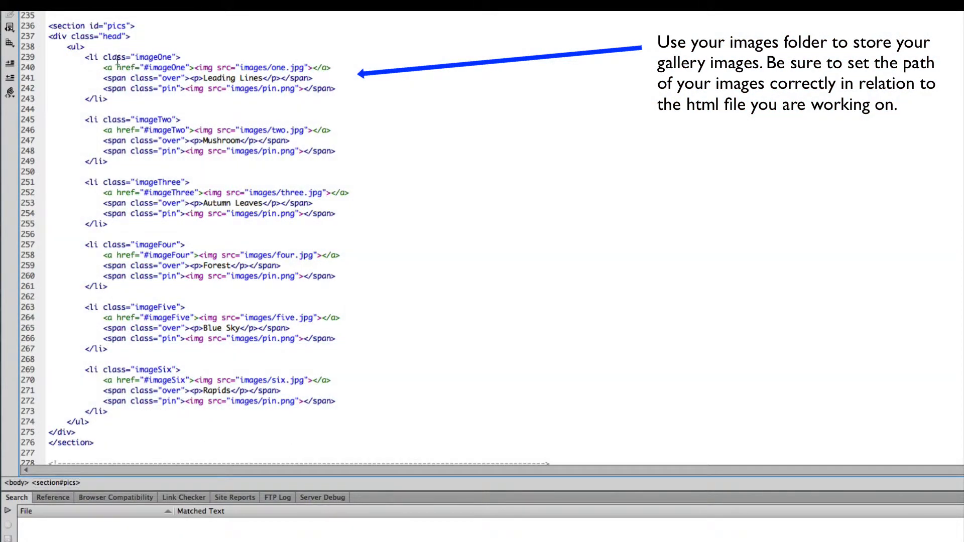
{"action": "left_click", "coordinate": [74, 47]}
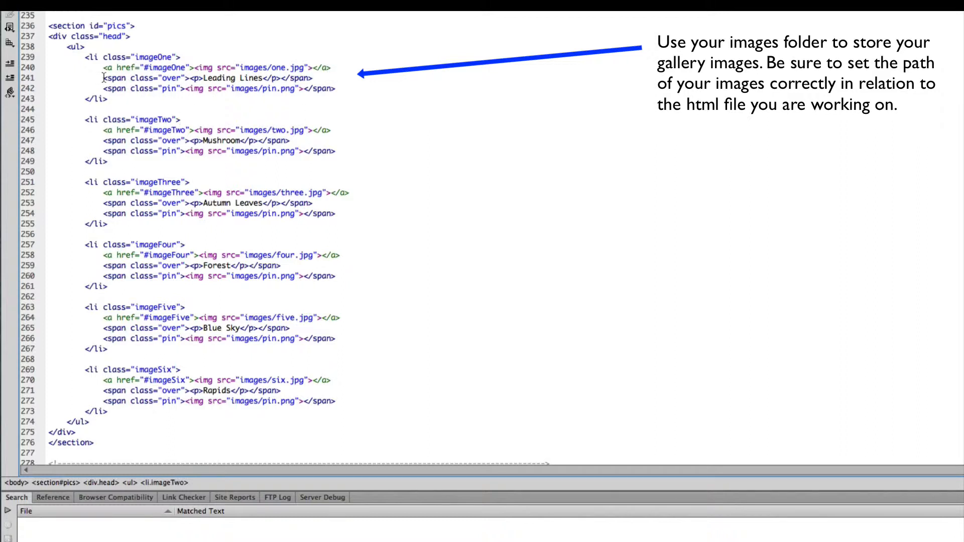
{"action": "left_click", "coordinate": [204, 78]}
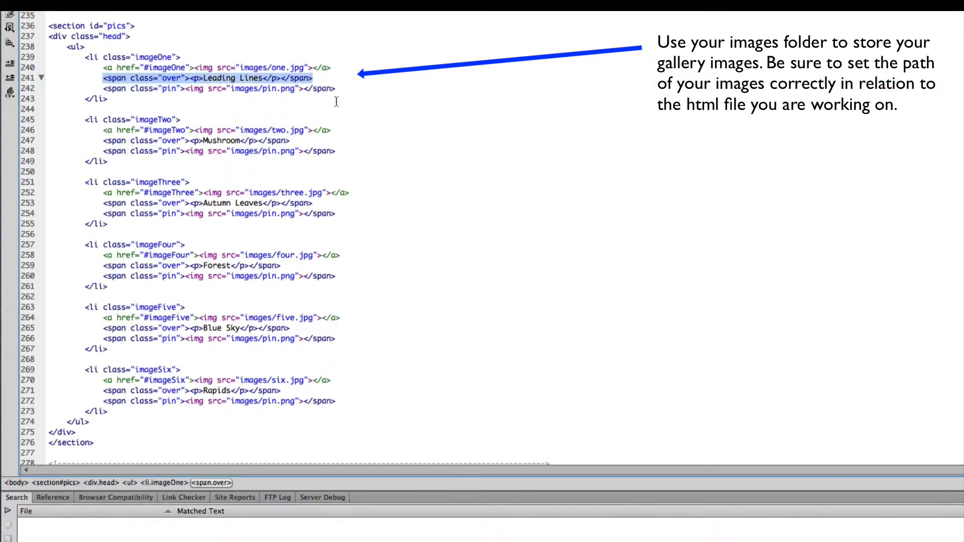
{"action": "mouse_move", "coordinate": [368, 119]}
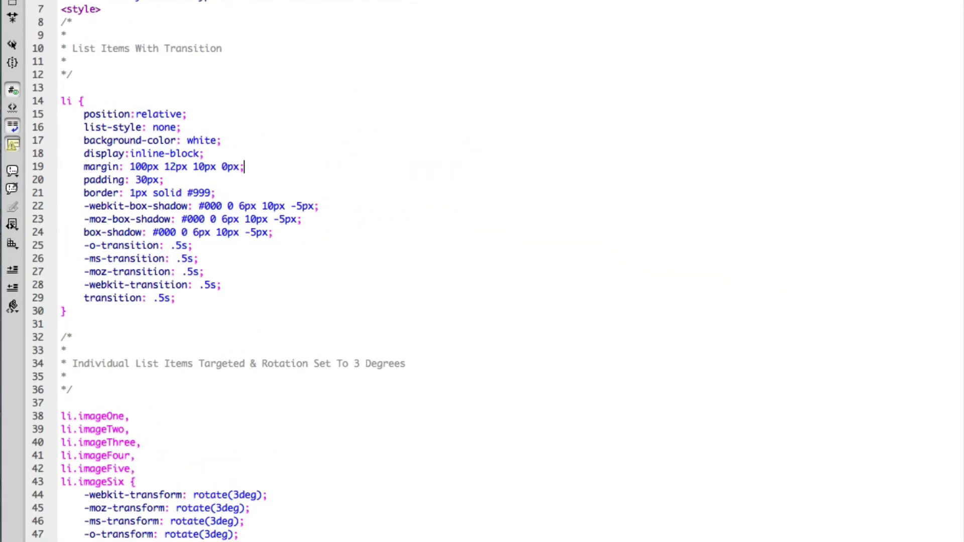
{"action": "mouse_move", "coordinate": [124, 112]}
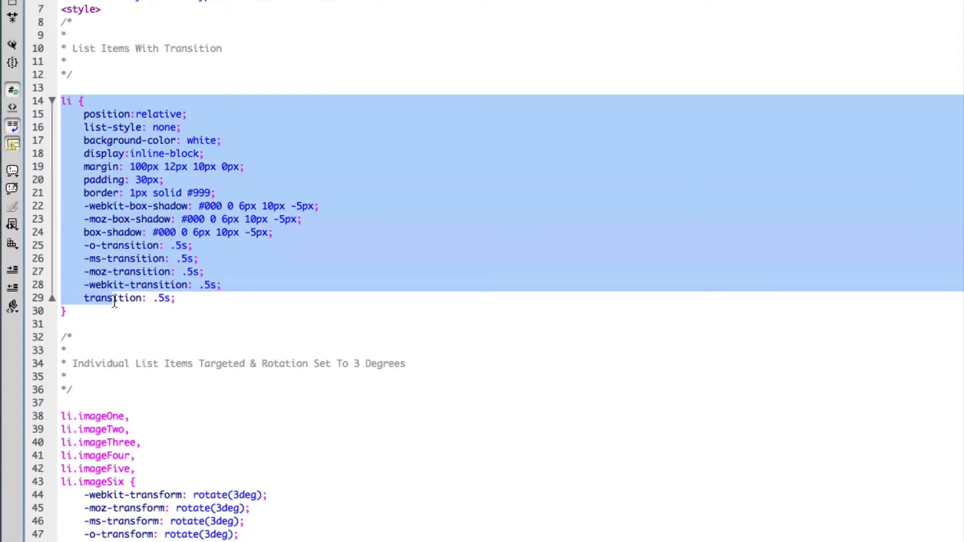
{"action": "left_click", "coordinate": [159, 318]}
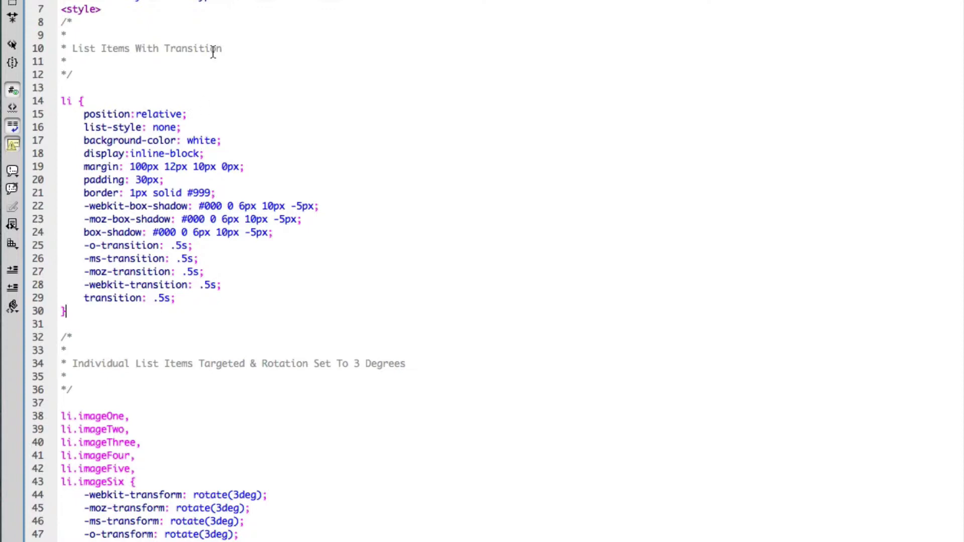
{"action": "double_click", "coordinate": [159, 114]}
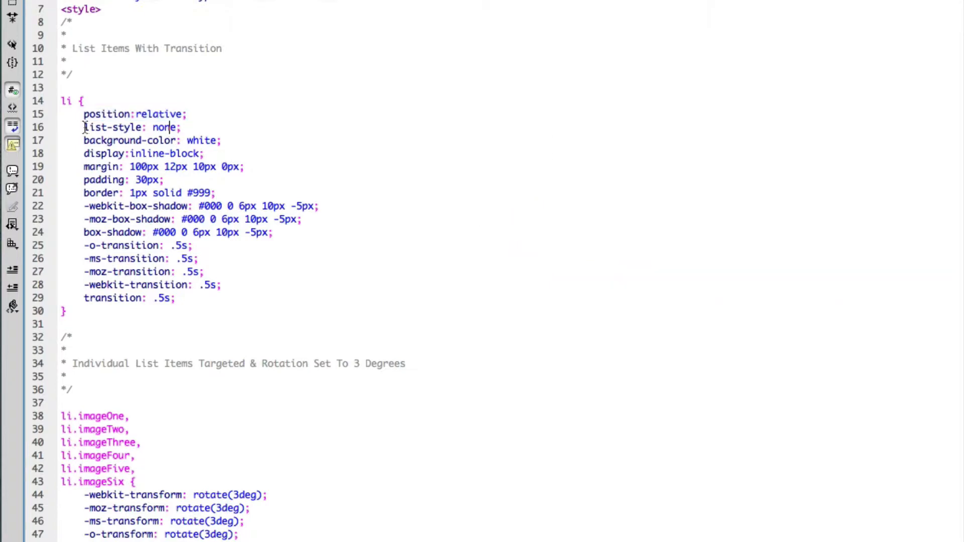
{"action": "left_click_drag", "start_coordinate": [83, 127], "coordinate": [212, 192]}
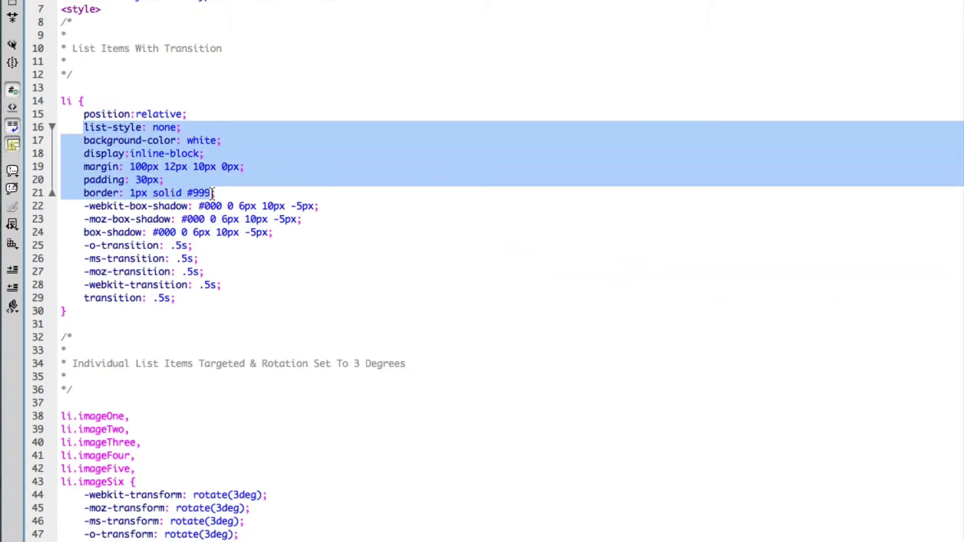
{"action": "mouse_move", "coordinate": [233, 206]}
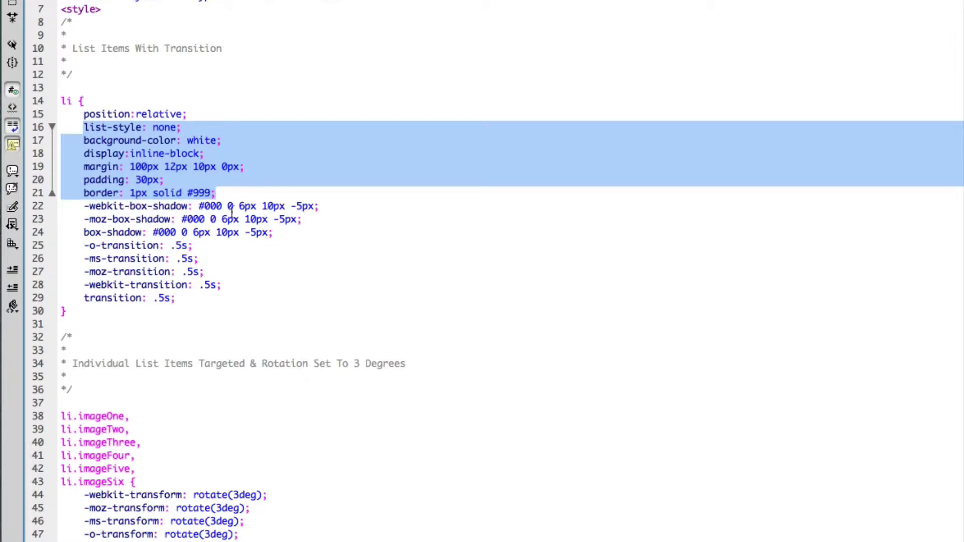
{"action": "left_click", "coordinate": [85, 206]}
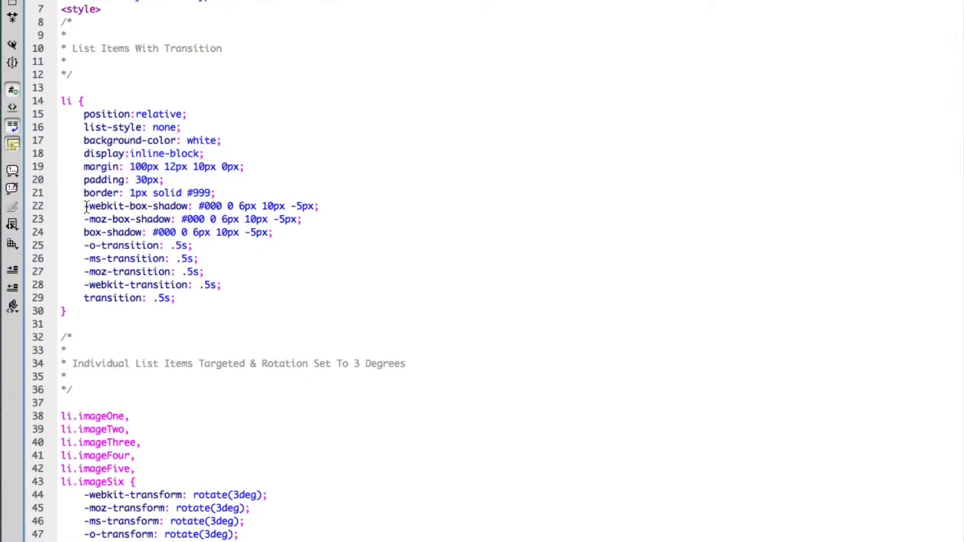
{"action": "left_click_drag", "start_coordinate": [84, 206], "coordinate": [272, 233]}
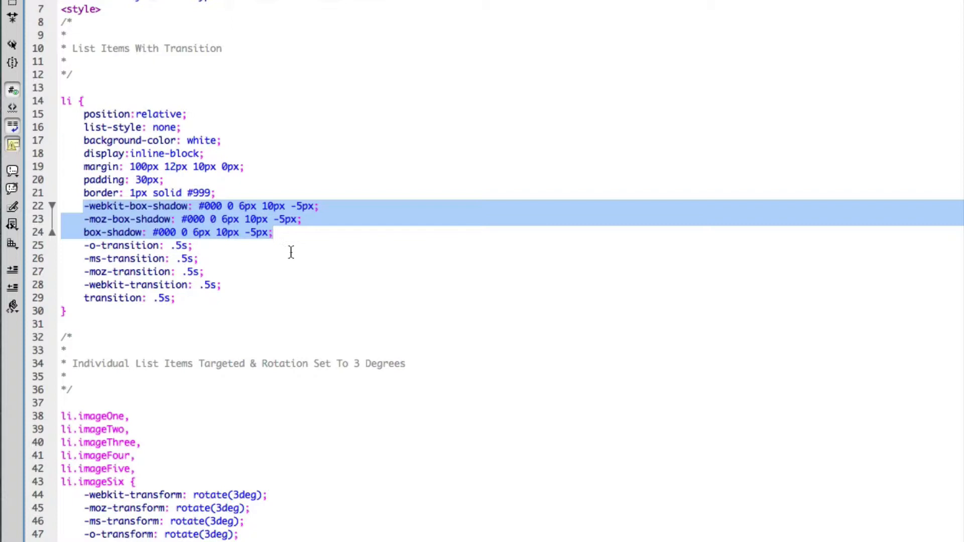
{"action": "mouse_move", "coordinate": [310, 265]}
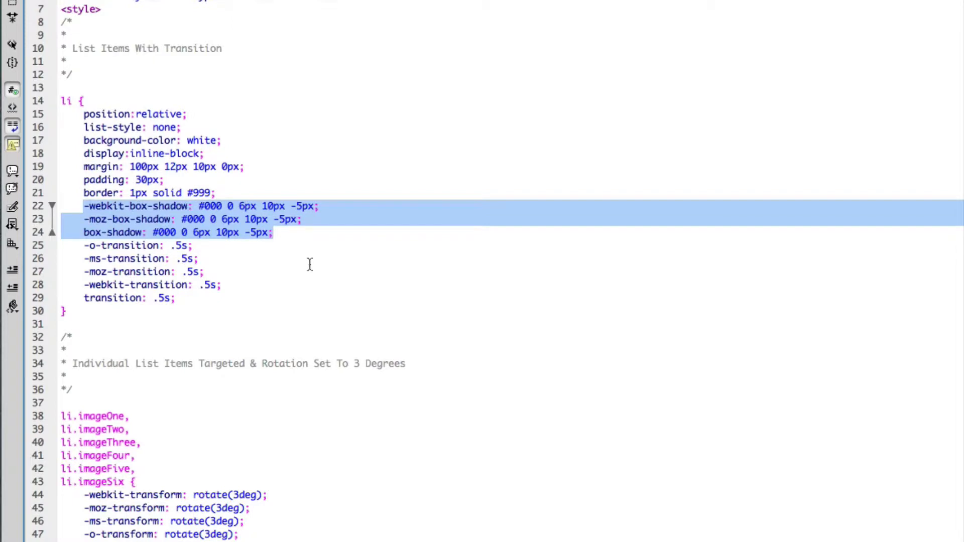
{"action": "left_click", "coordinate": [203, 271]}
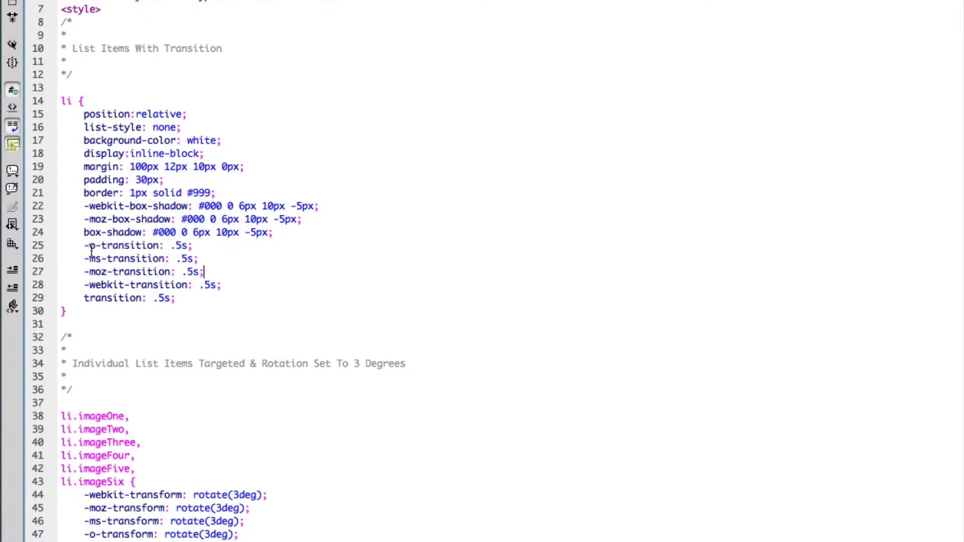
{"action": "left_click_drag", "start_coordinate": [89, 246], "coordinate": [200, 298]}
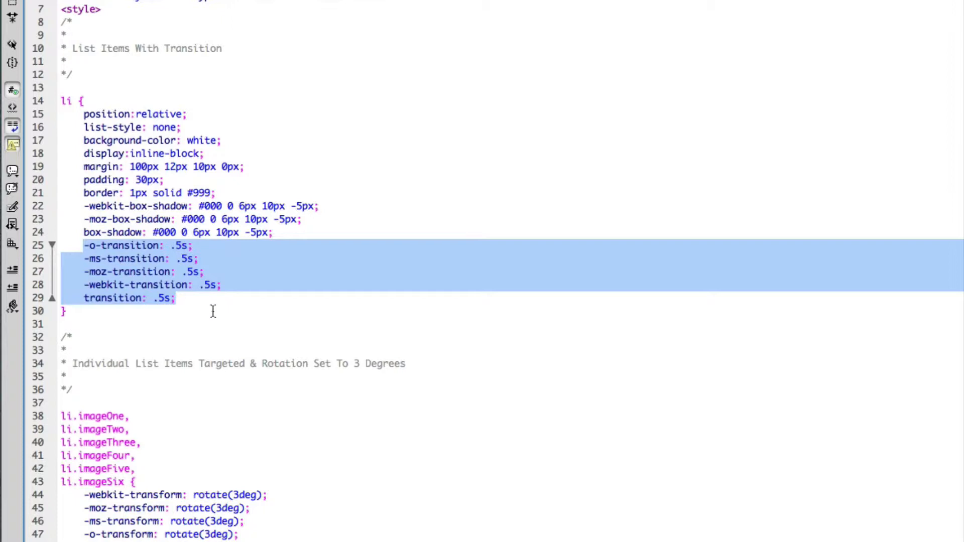
{"action": "mouse_move", "coordinate": [281, 438]}
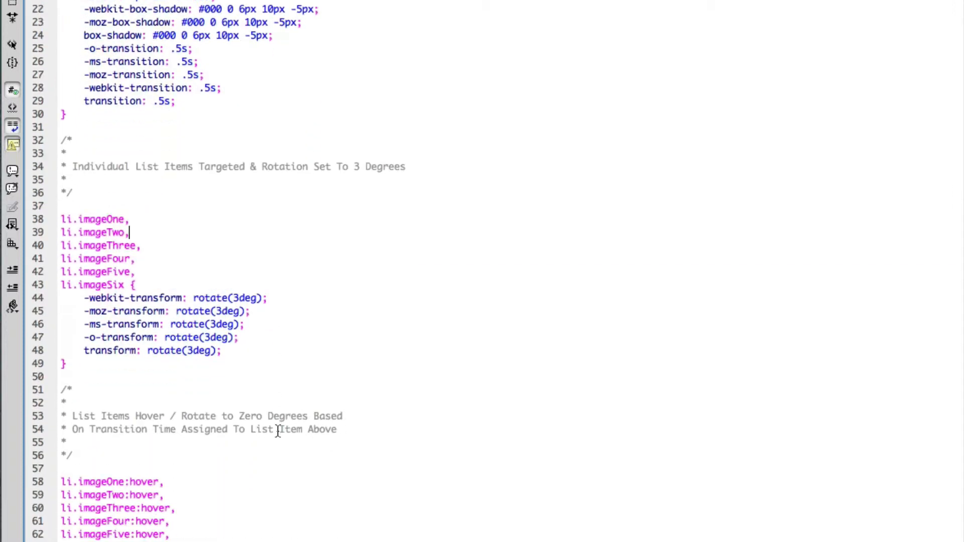
{"action": "scroll", "scroll_direction": "down", "scroll_amount": 3}
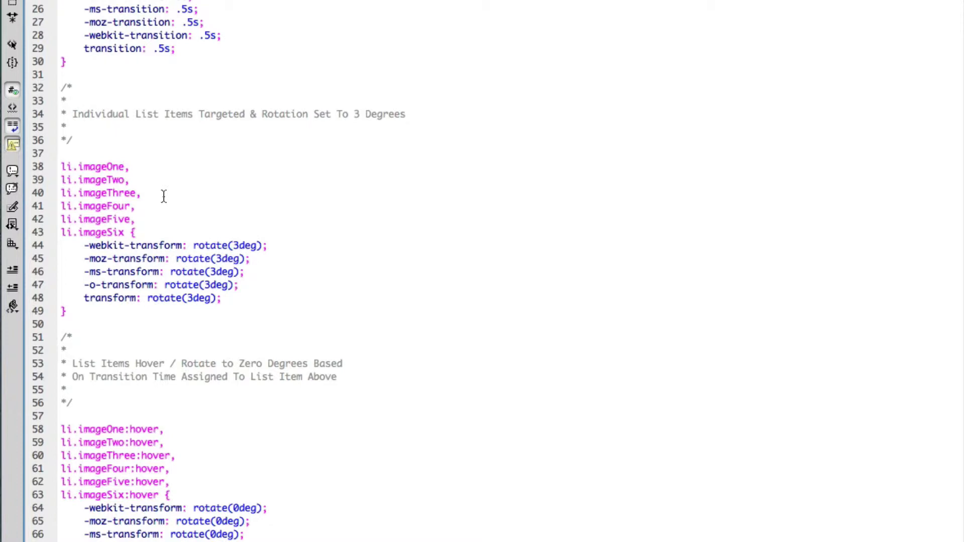
{"action": "left_click_drag", "start_coordinate": [84, 246], "coordinate": [221, 298]}
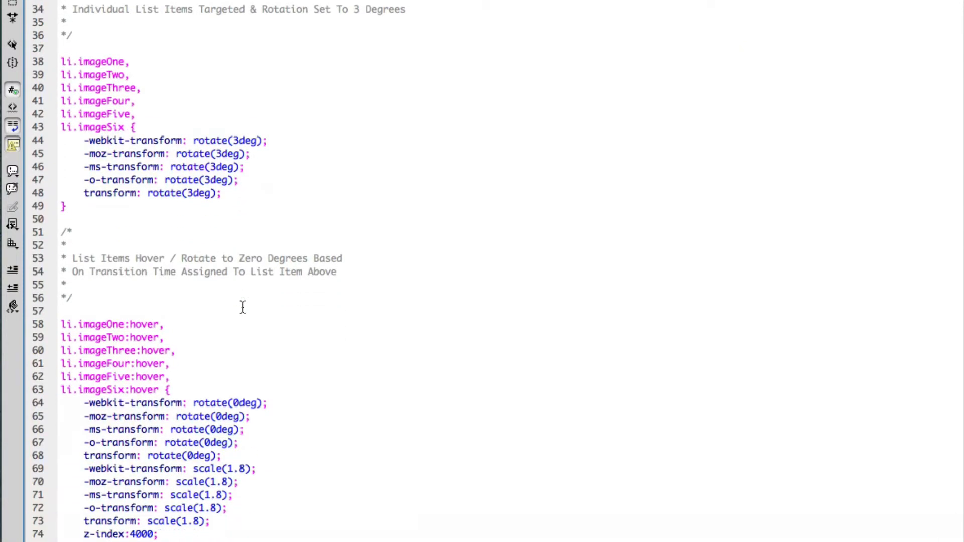
{"action": "scroll", "scroll_direction": "down", "scroll_amount": 3}
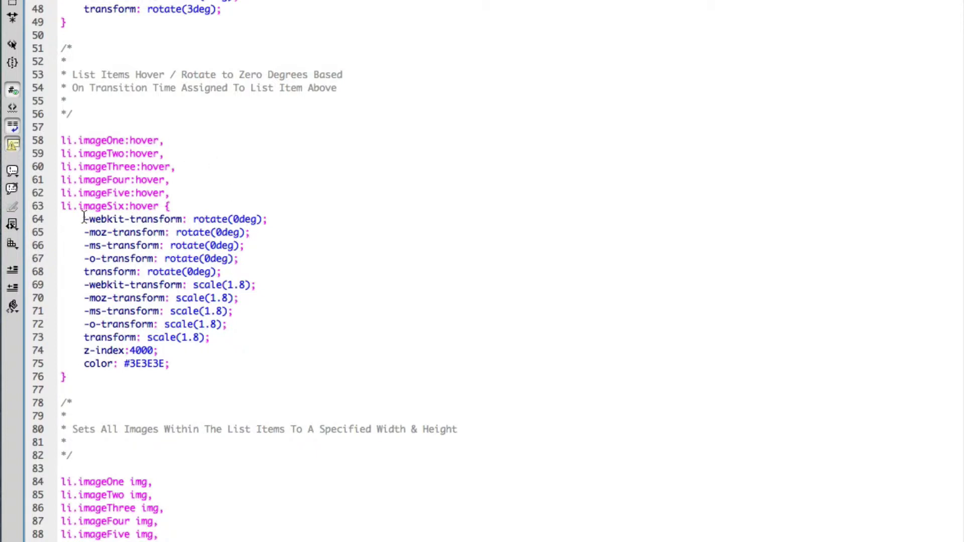
{"action": "left_click_drag", "start_coordinate": [84, 219], "coordinate": [221, 271]}
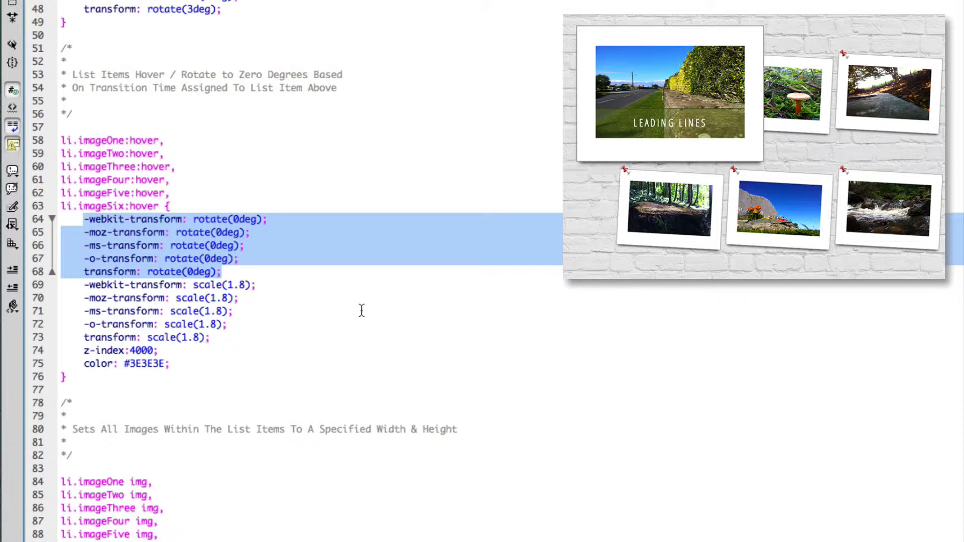
{"action": "mouse_move", "coordinate": [436, 327]}
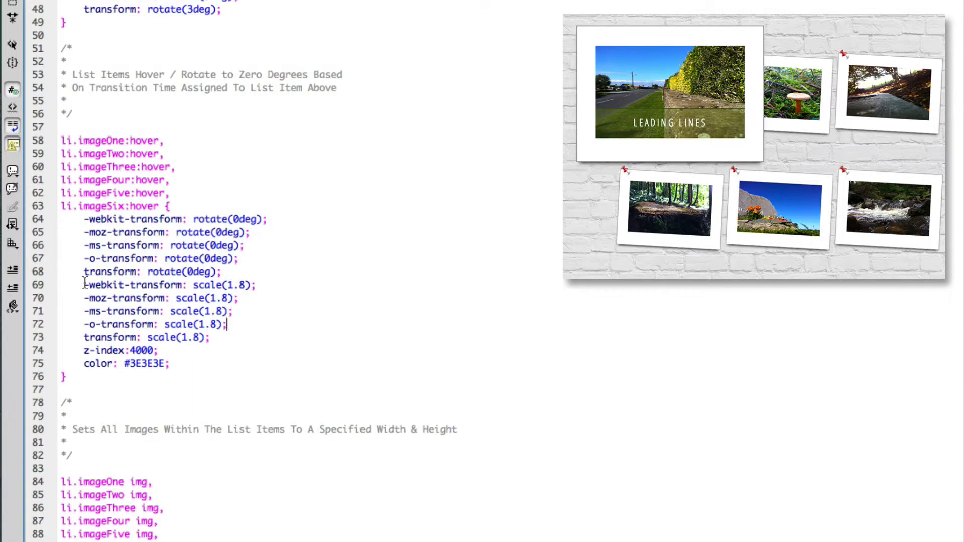
{"action": "left_click_drag", "start_coordinate": [85, 285], "coordinate": [209, 336]}
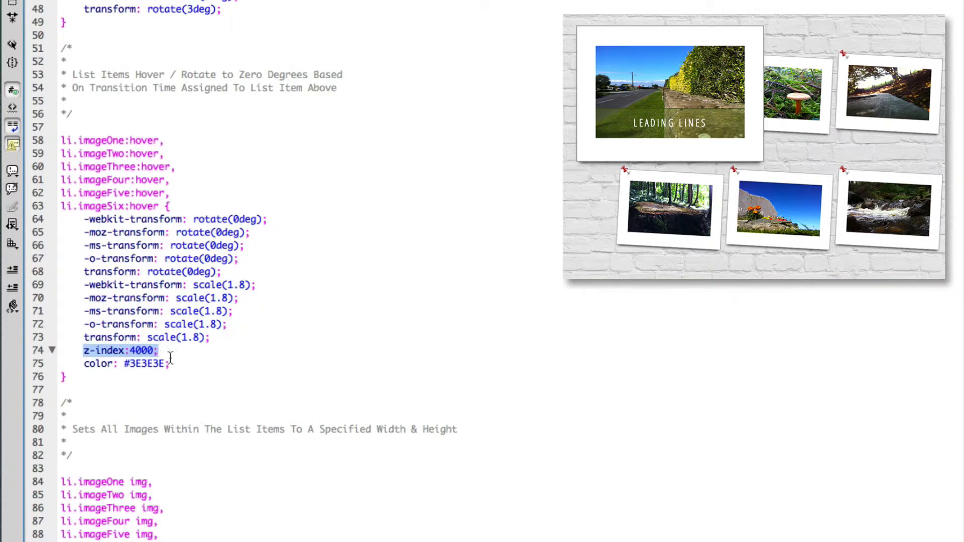
{"action": "mouse_move", "coordinate": [189, 388]}
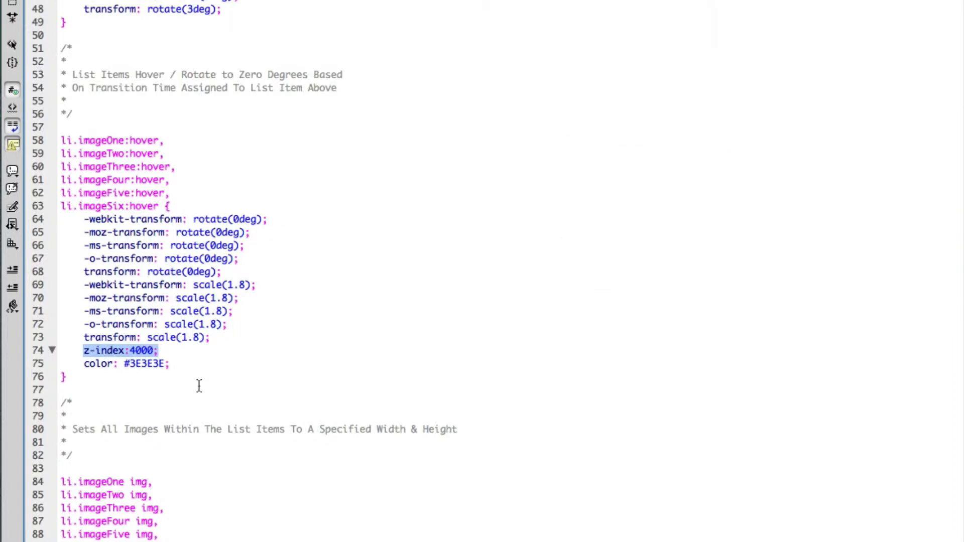
{"action": "scroll", "scroll_direction": "down", "scroll_amount": 3}
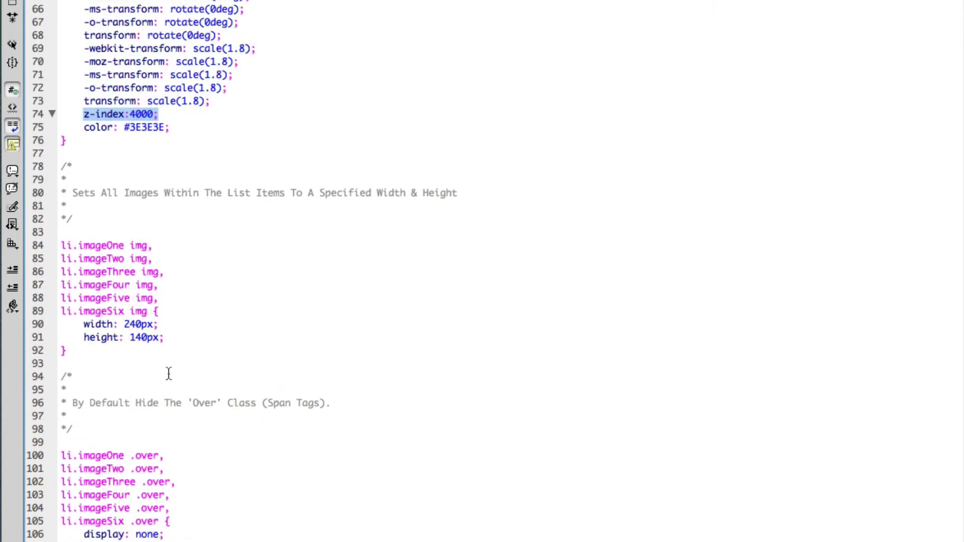
{"action": "scroll", "scroll_direction": "down", "scroll_amount": 3}
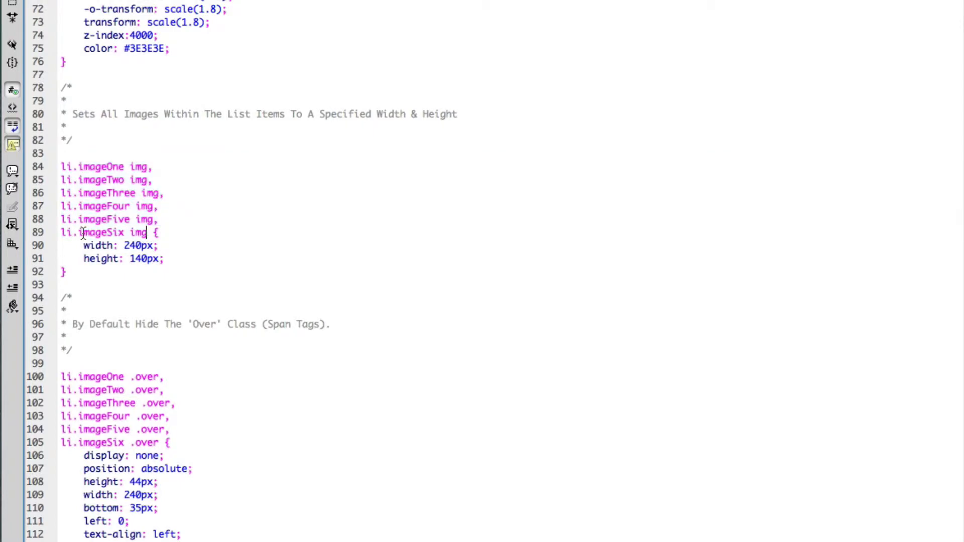
{"action": "double_click", "coordinate": [93, 232]}
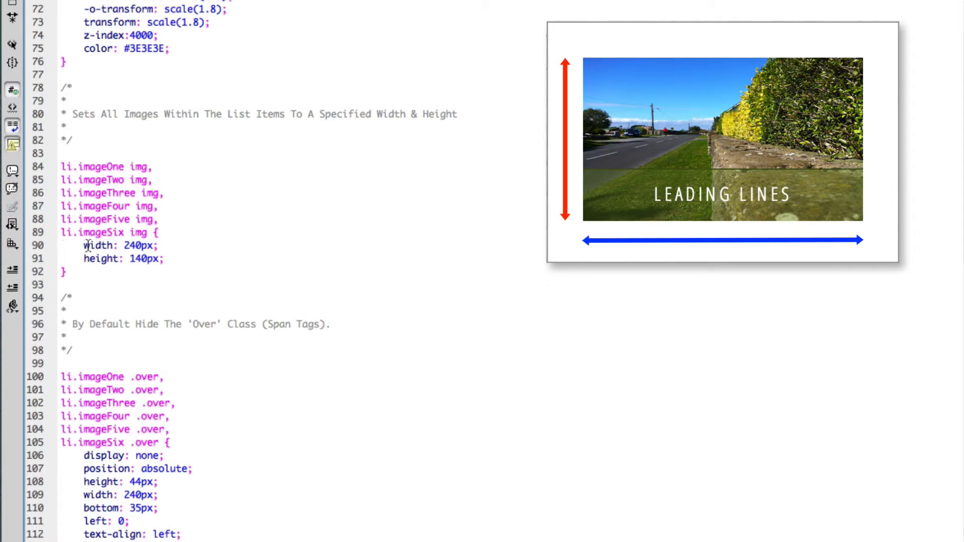
{"action": "left_click", "coordinate": [65, 272]}
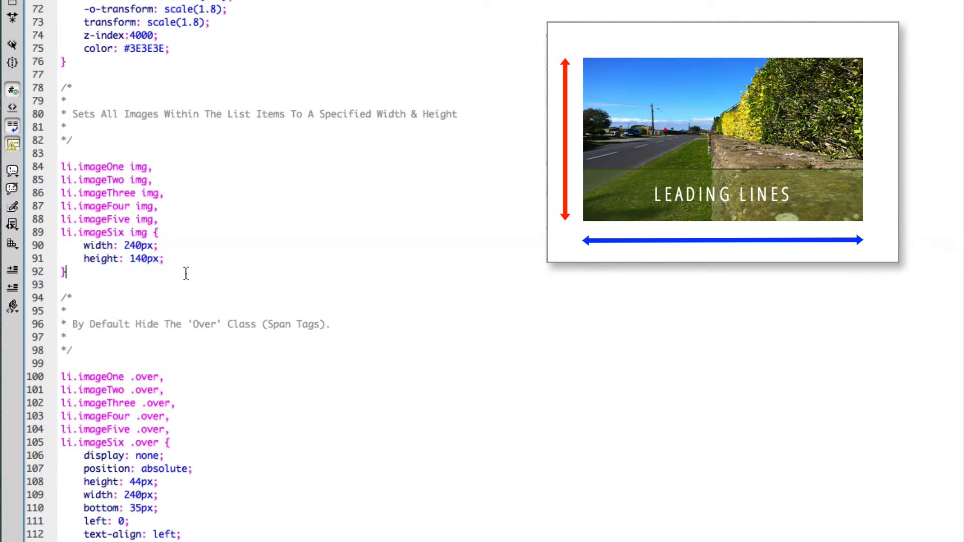
{"action": "scroll", "scroll_direction": "down", "scroll_amount": 3}
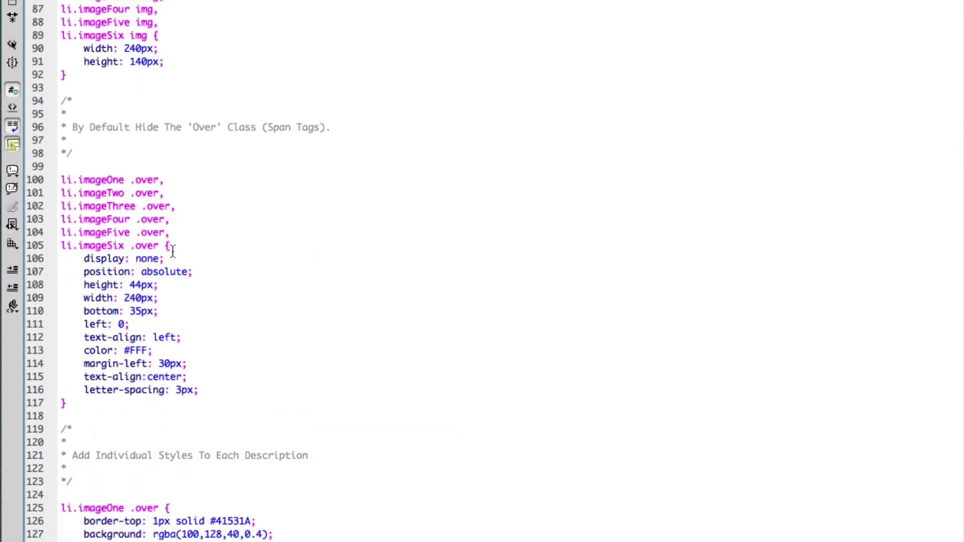
{"action": "scroll", "scroll_direction": "down", "scroll_amount": 3}
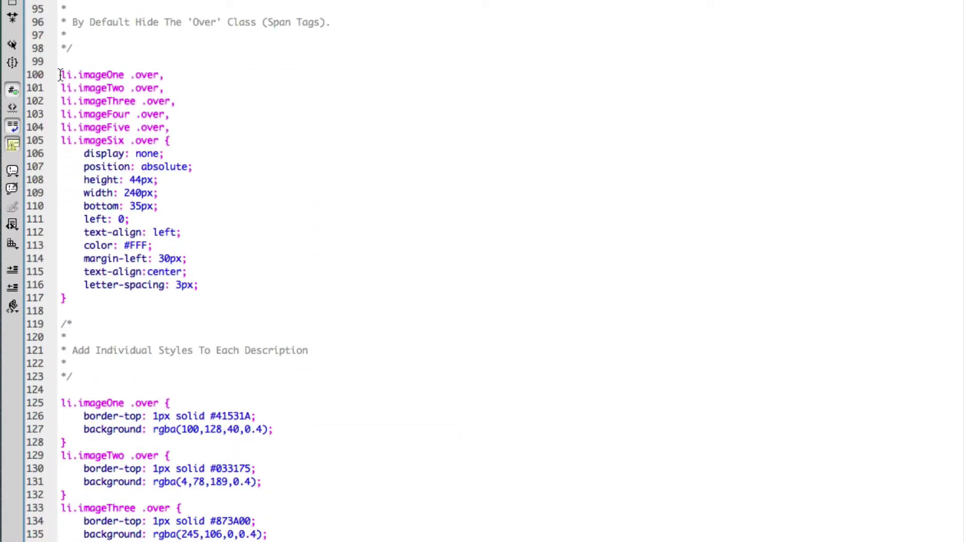
{"action": "double_click", "coordinate": [100, 75]}
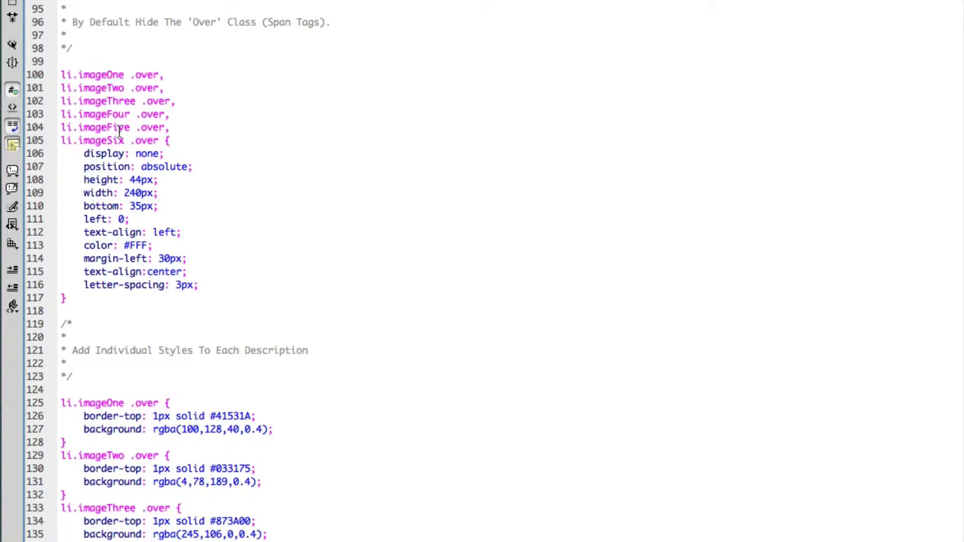
{"action": "double_click", "coordinate": [145, 74]}
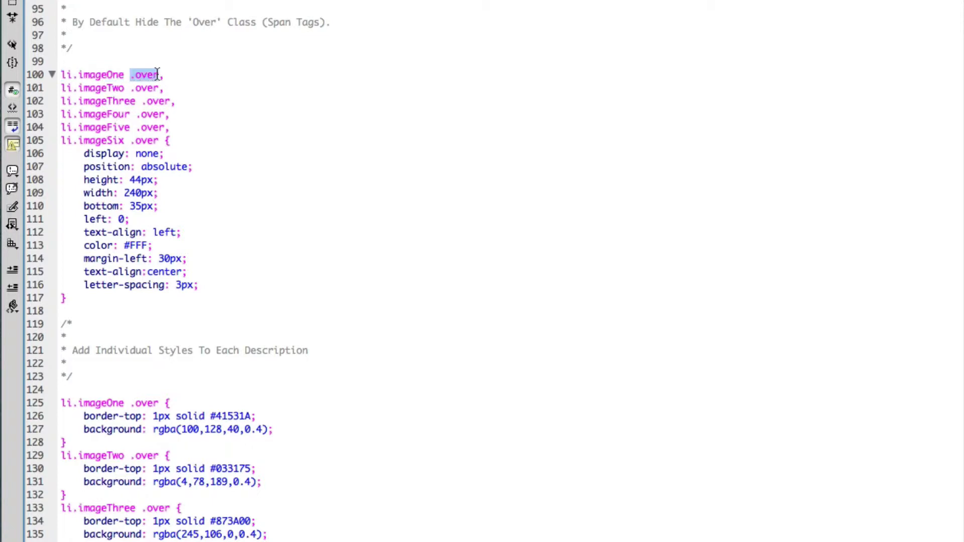
{"action": "left_click", "coordinate": [146, 75]}
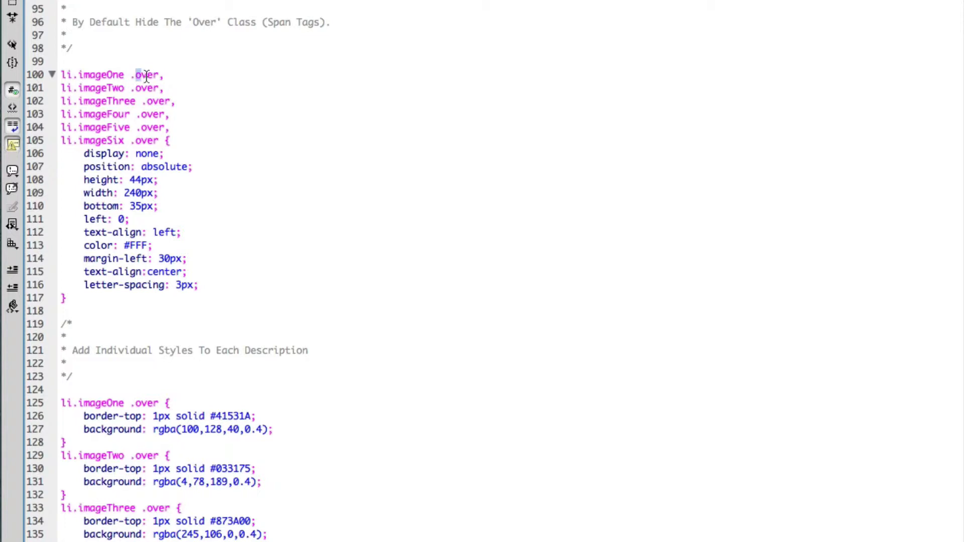
{"action": "double_click", "coordinate": [147, 75]}
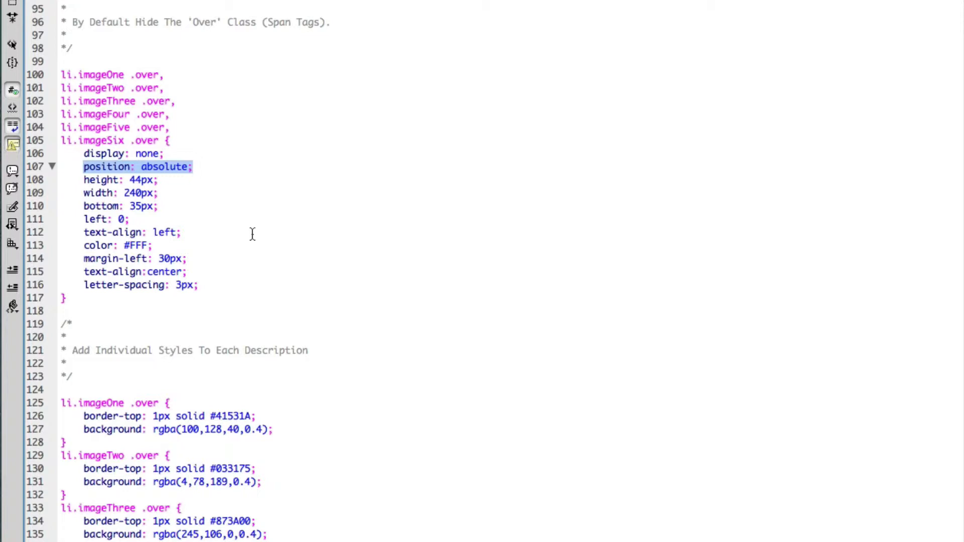
{"action": "mouse_move", "coordinate": [230, 244]}
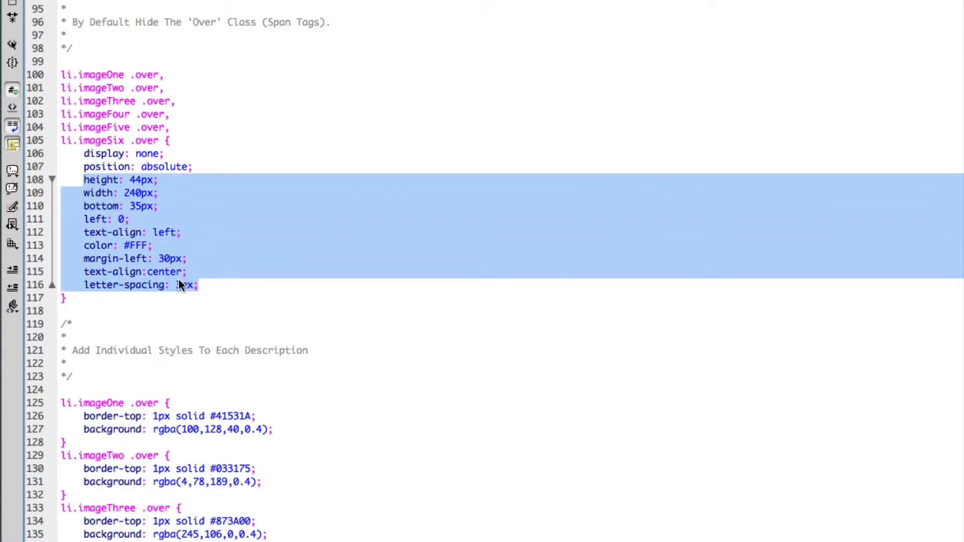
{"action": "left_click", "coordinate": [223, 285]}
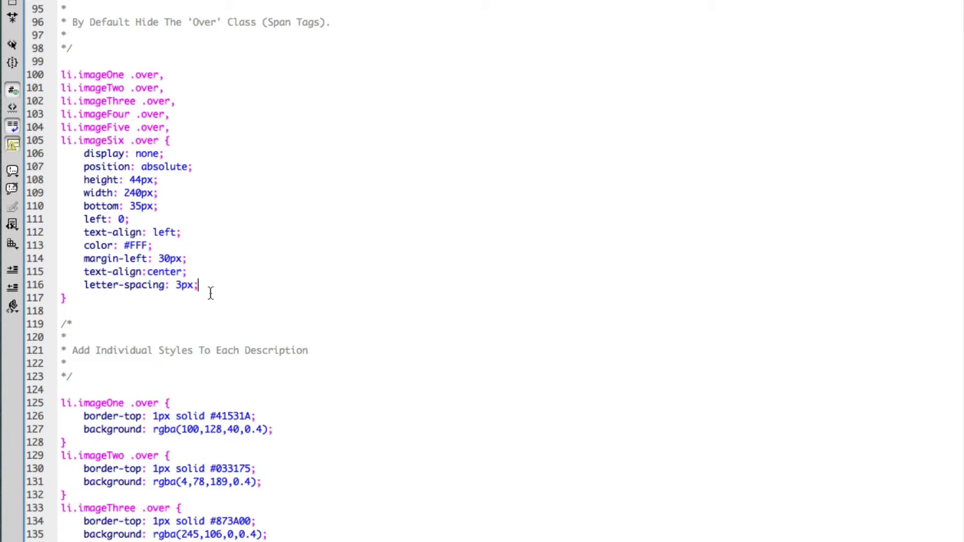
{"action": "mouse_move", "coordinate": [247, 303]}
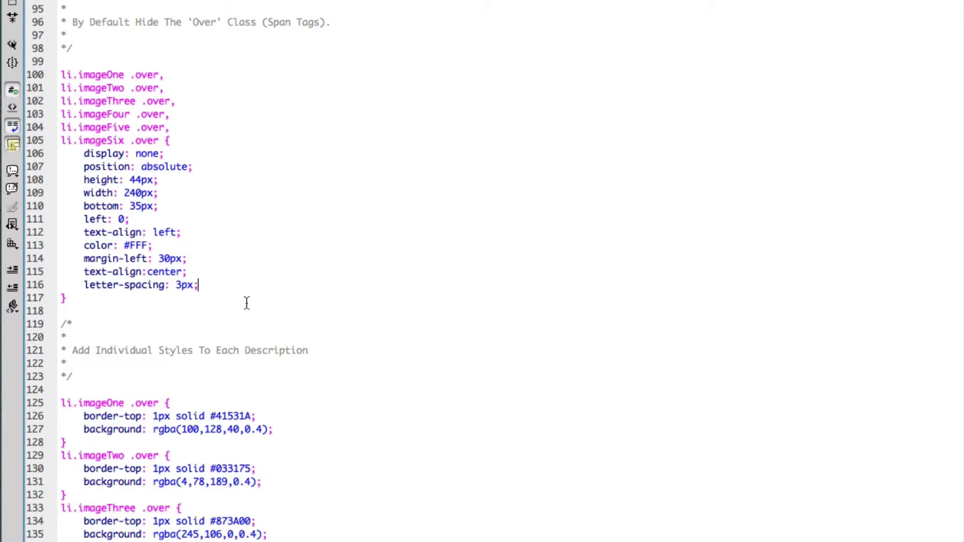
{"action": "scroll", "scroll_direction": "down", "scroll_amount": 3}
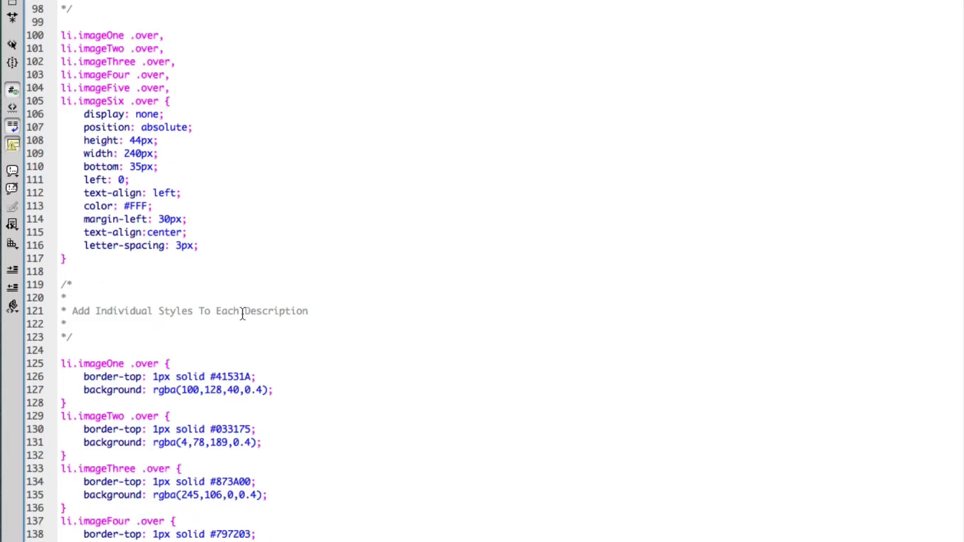
{"action": "scroll", "scroll_direction": "down", "scroll_amount": 3}
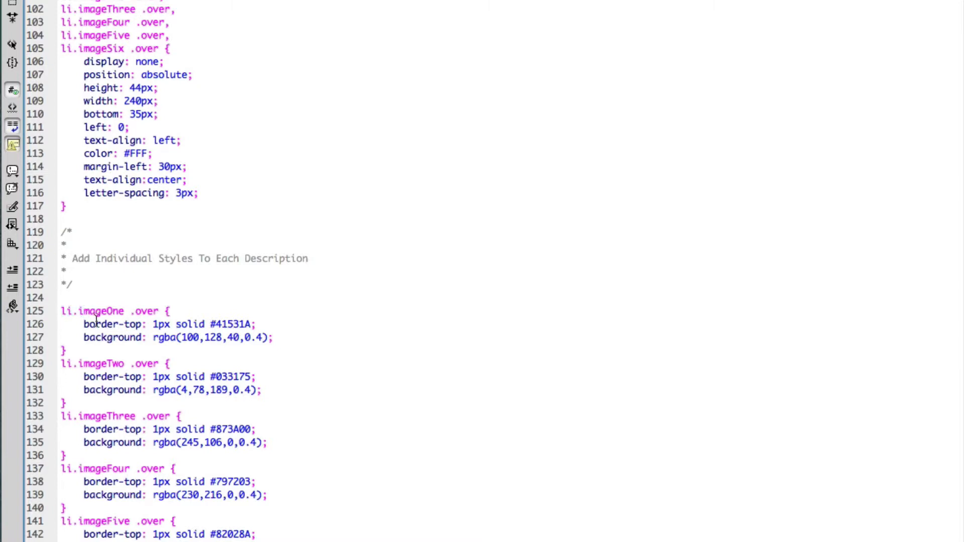
{"action": "left_click_drag", "start_coordinate": [83, 323], "coordinate": [276, 337]}
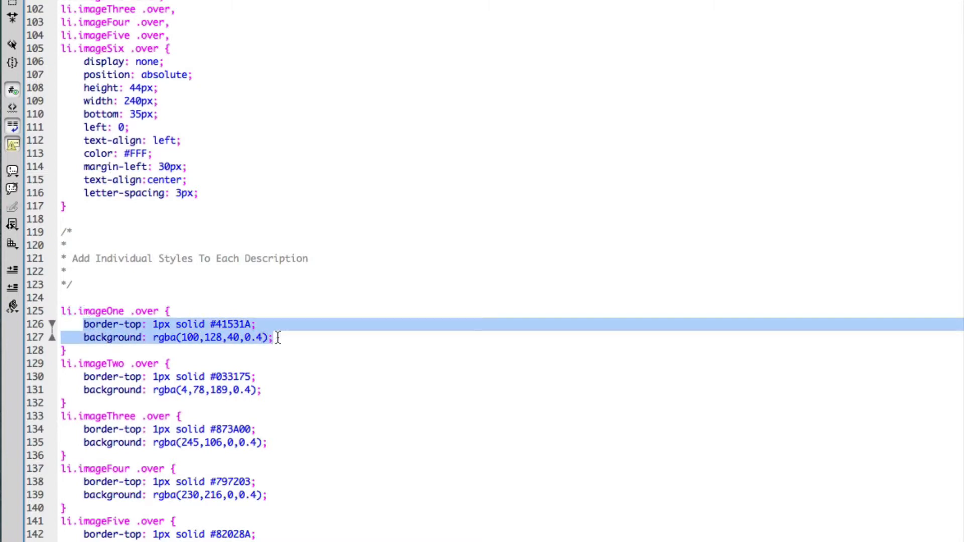
{"action": "mouse_move", "coordinate": [300, 367]}
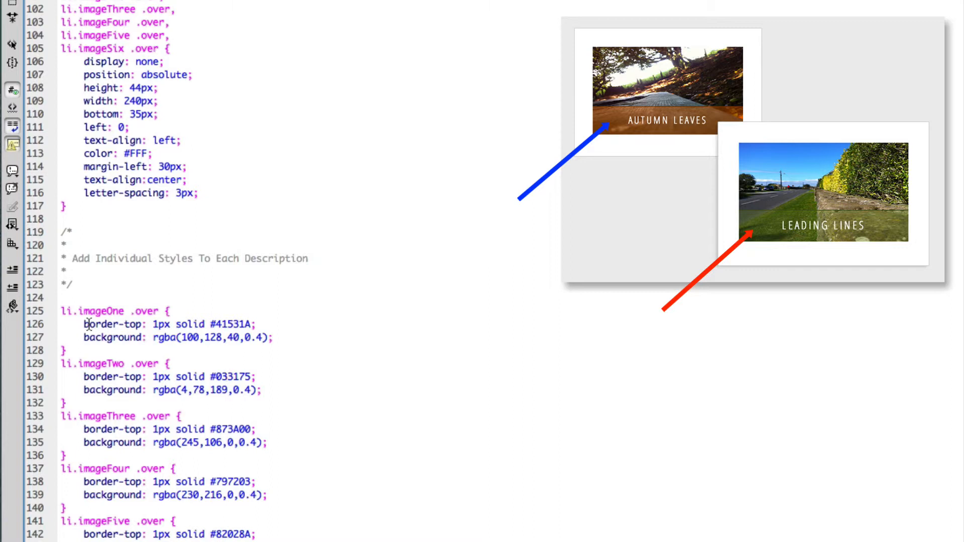
{"action": "left_click_drag", "start_coordinate": [84, 324], "coordinate": [275, 337]}
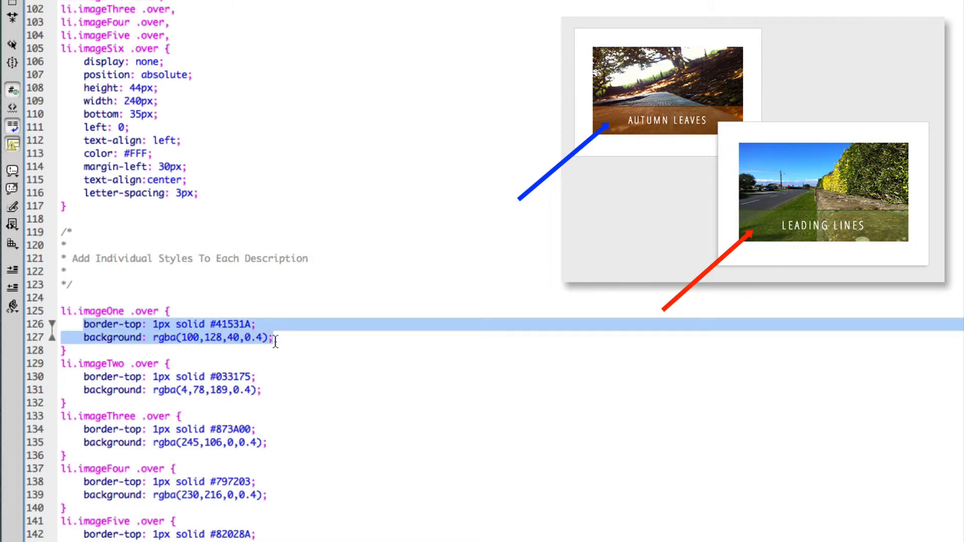
{"action": "mouse_move", "coordinate": [205, 353]}
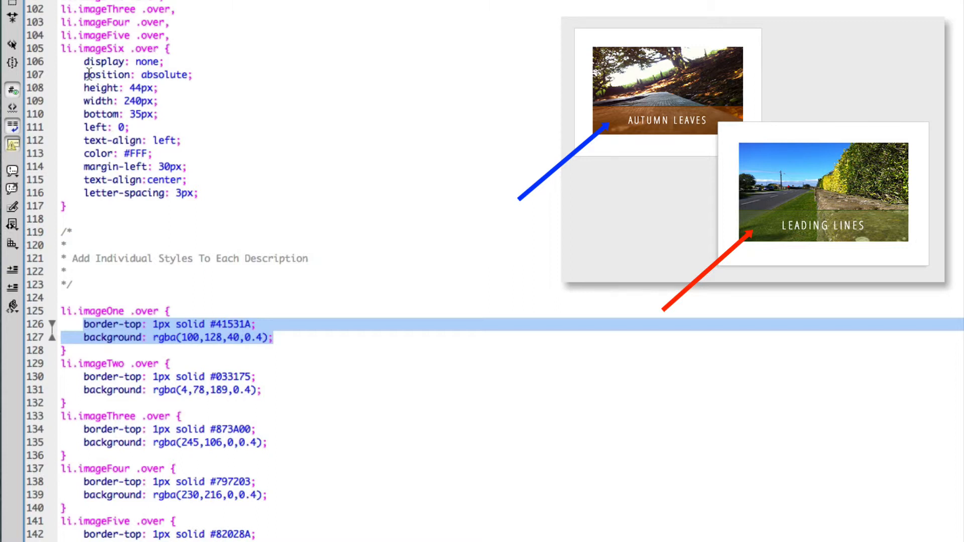
{"action": "left_click", "coordinate": [184, 324]}
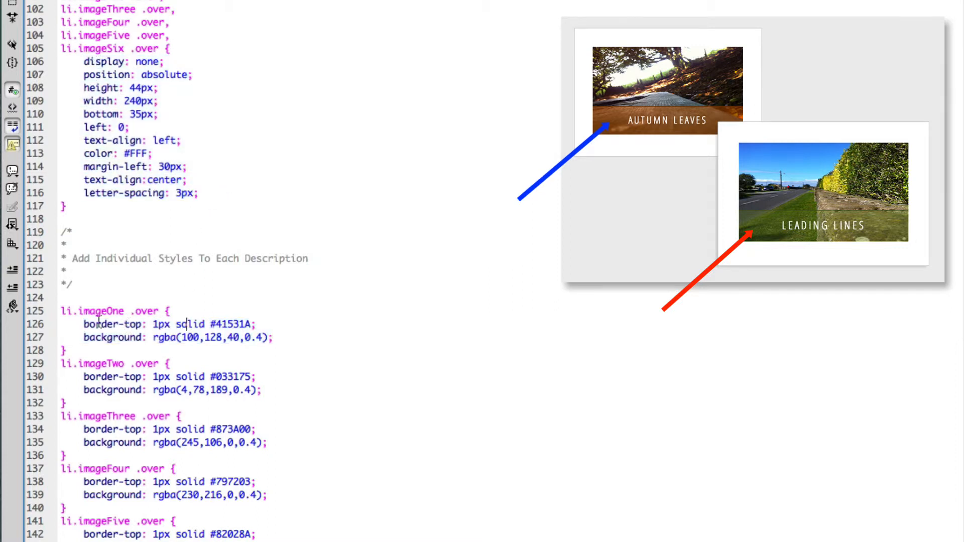
{"action": "left_click_drag", "start_coordinate": [84, 324], "coordinate": [273, 337]}
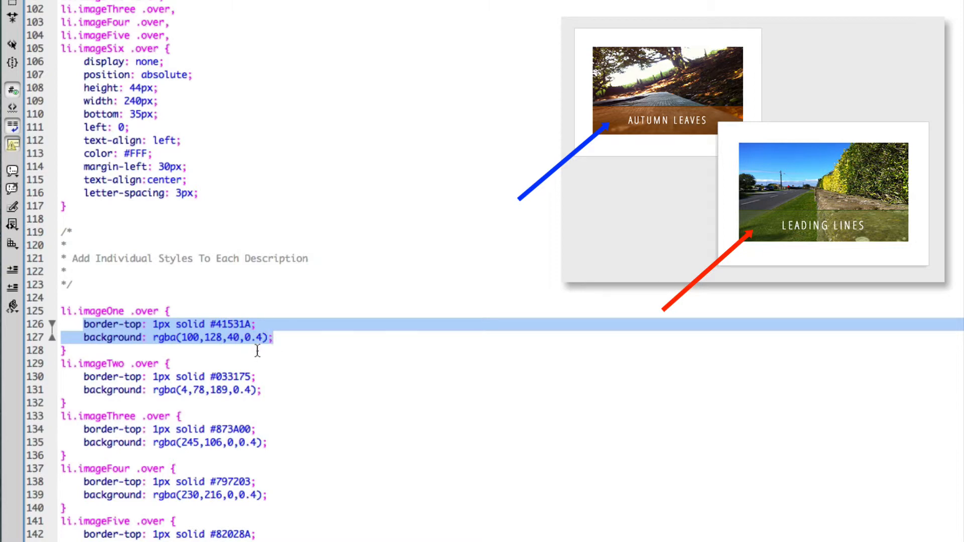
{"action": "scroll", "scroll_direction": "down", "scroll_amount": 3}
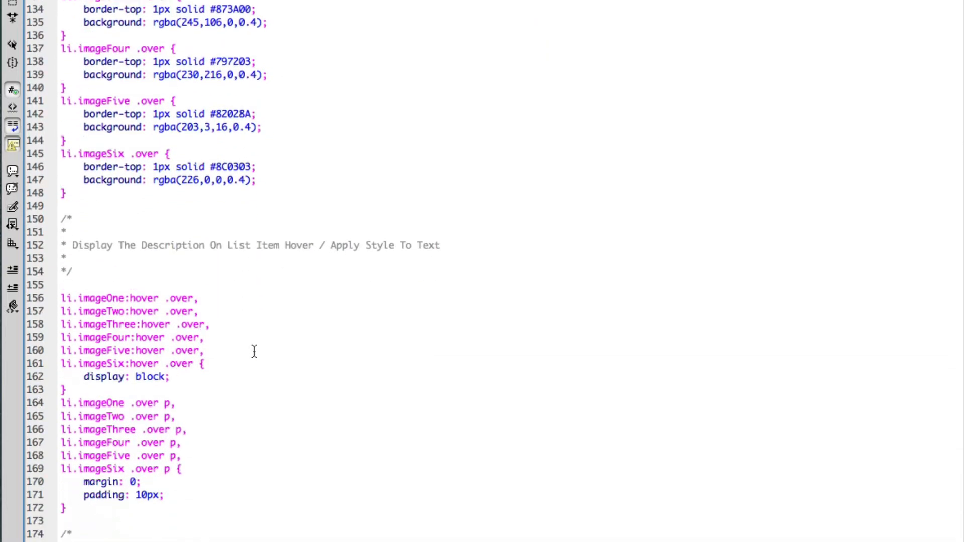
{"action": "scroll", "scroll_direction": "down", "scroll_amount": 3}
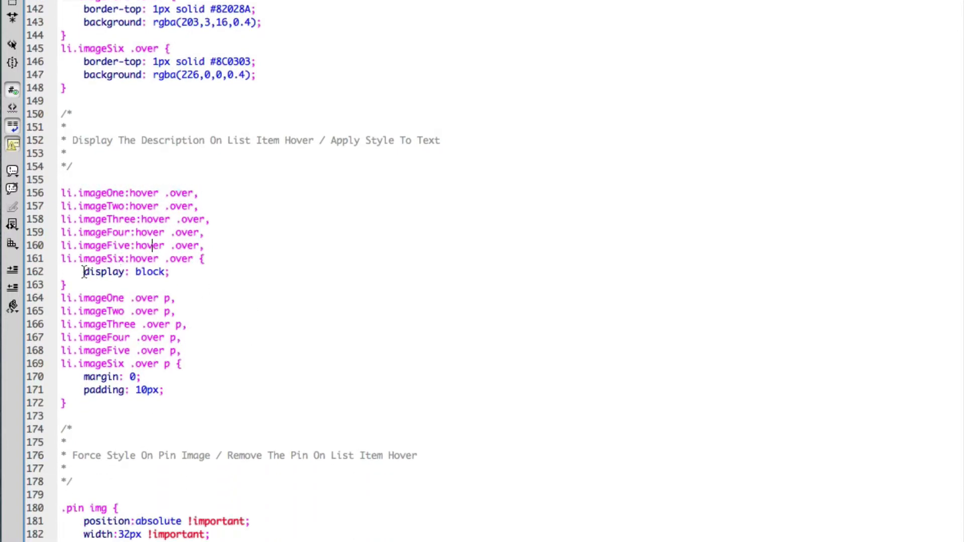
{"action": "double_click", "coordinate": [104, 271]}
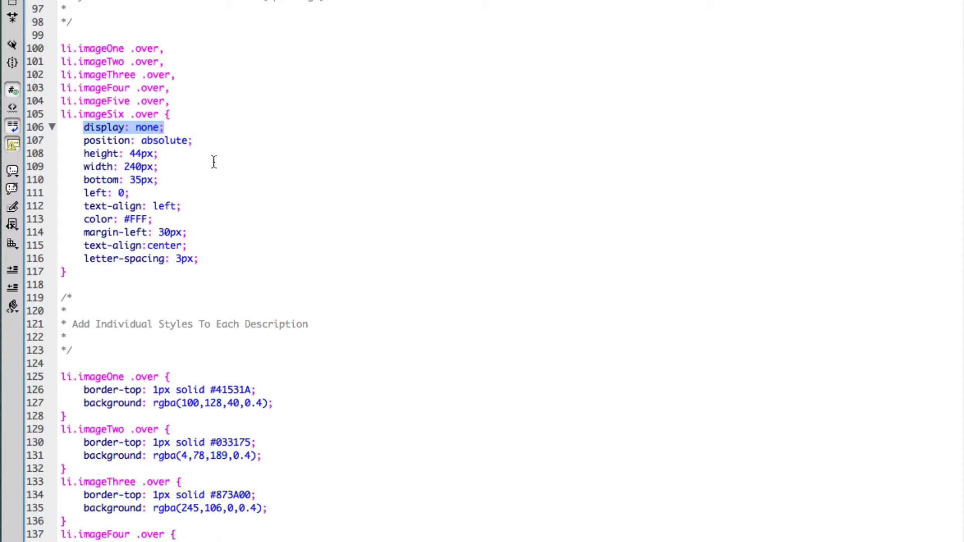
{"action": "scroll", "scroll_direction": "down", "scroll_amount": 3}
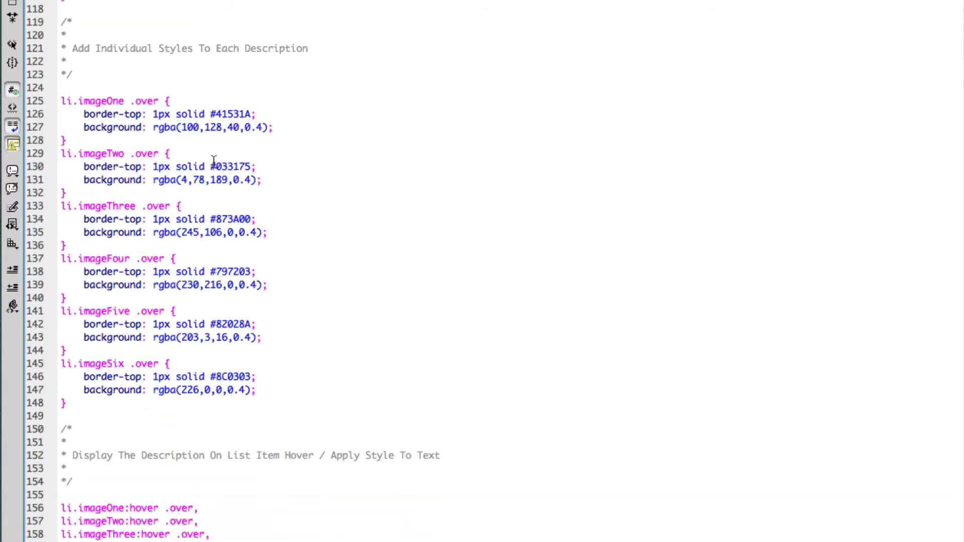
{"action": "scroll", "scroll_direction": "down", "scroll_amount": 3}
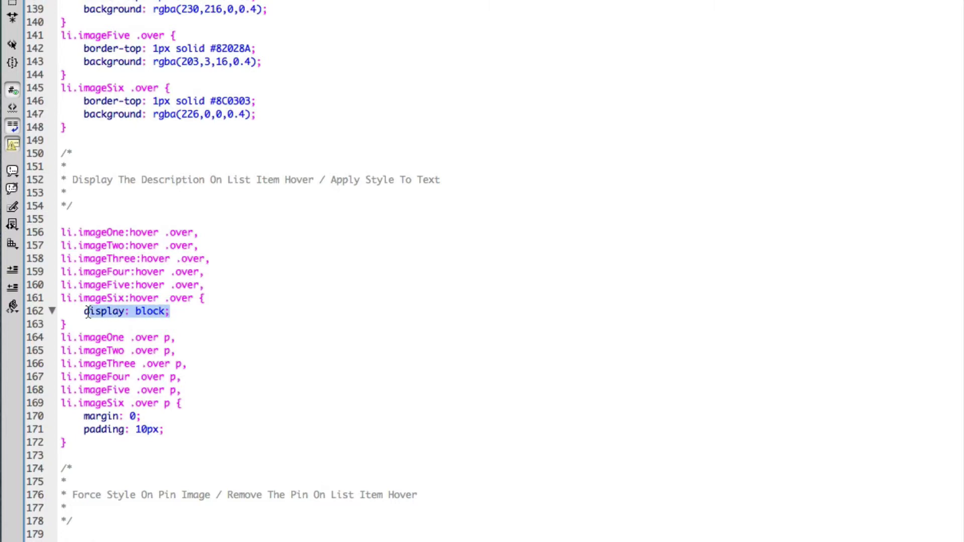
{"action": "double_click", "coordinate": [97, 311]}
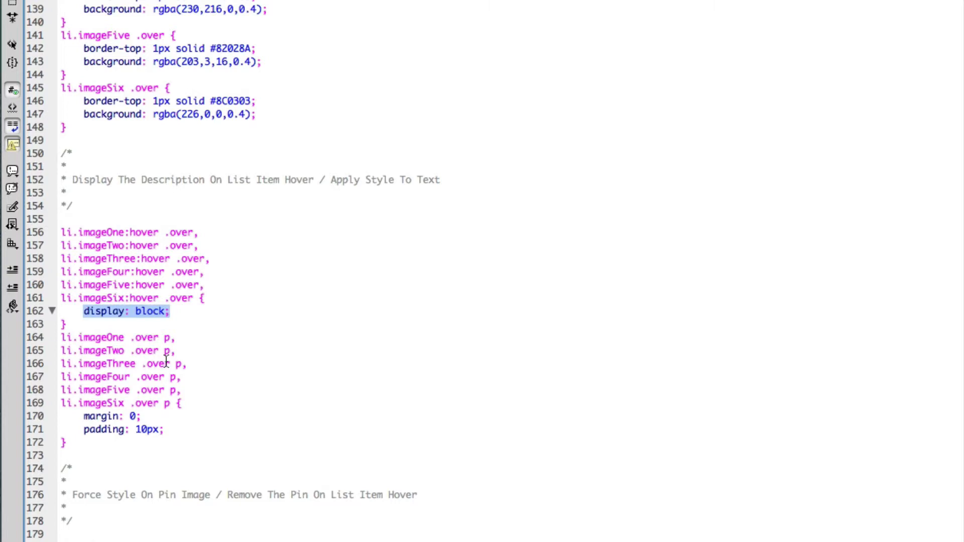
{"action": "mouse_move", "coordinate": [195, 351]}
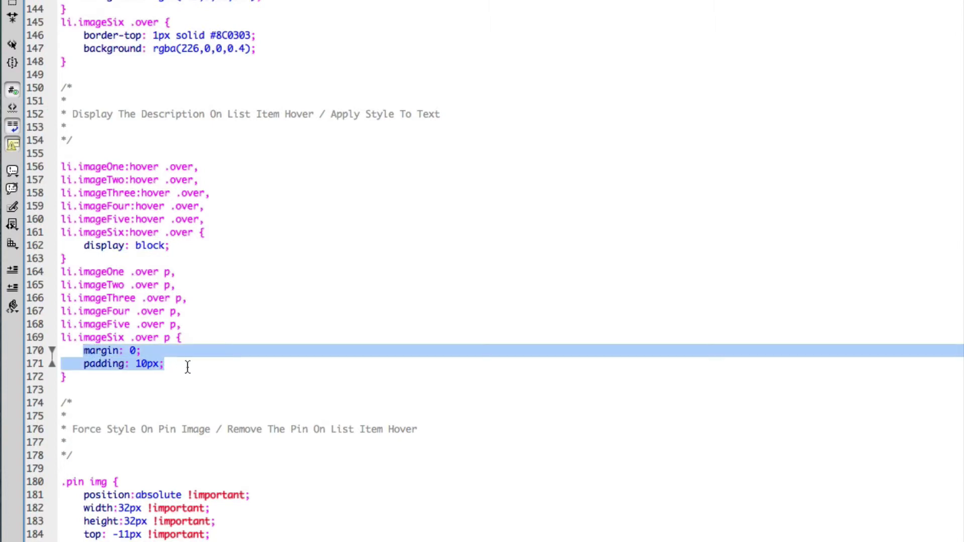
{"action": "left_click", "coordinate": [145, 350]}
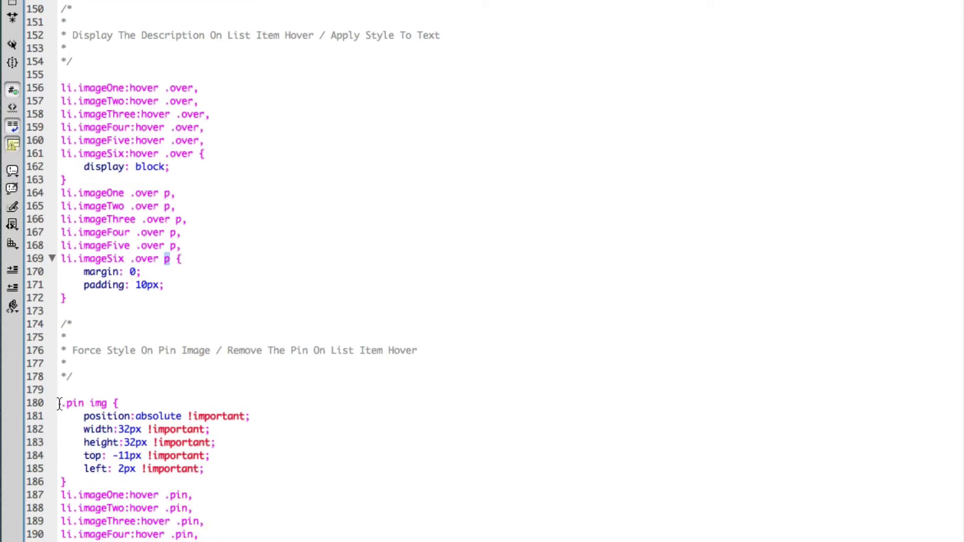
{"action": "left_click_drag", "start_coordinate": [60, 403], "coordinate": [145, 469]}
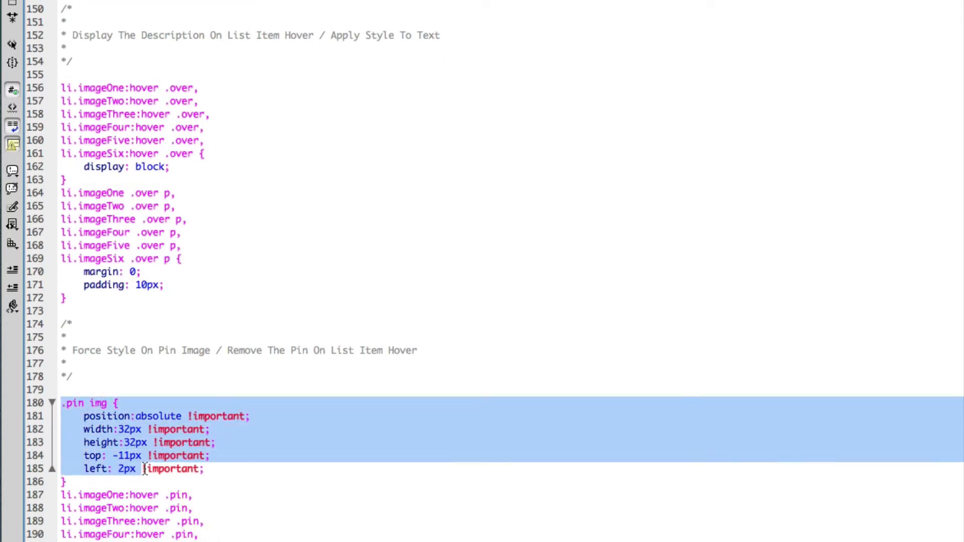
{"action": "left_click", "coordinate": [257, 486]}
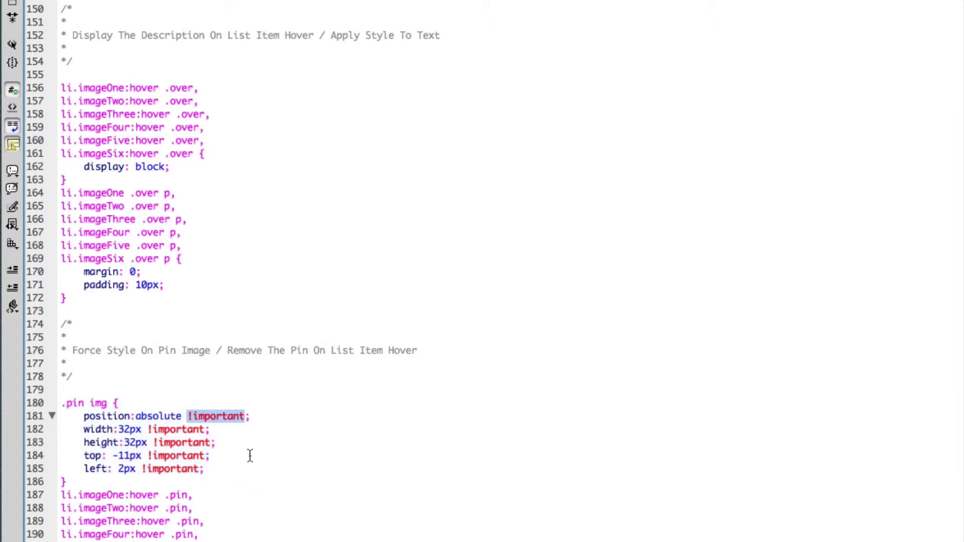
{"action": "double_click", "coordinate": [98, 402]}
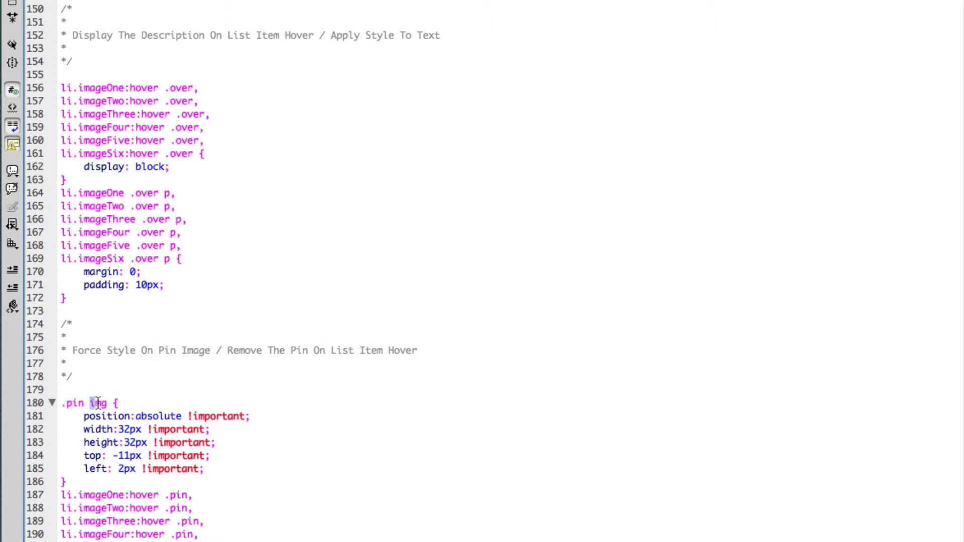
{"action": "double_click", "coordinate": [99, 403]}
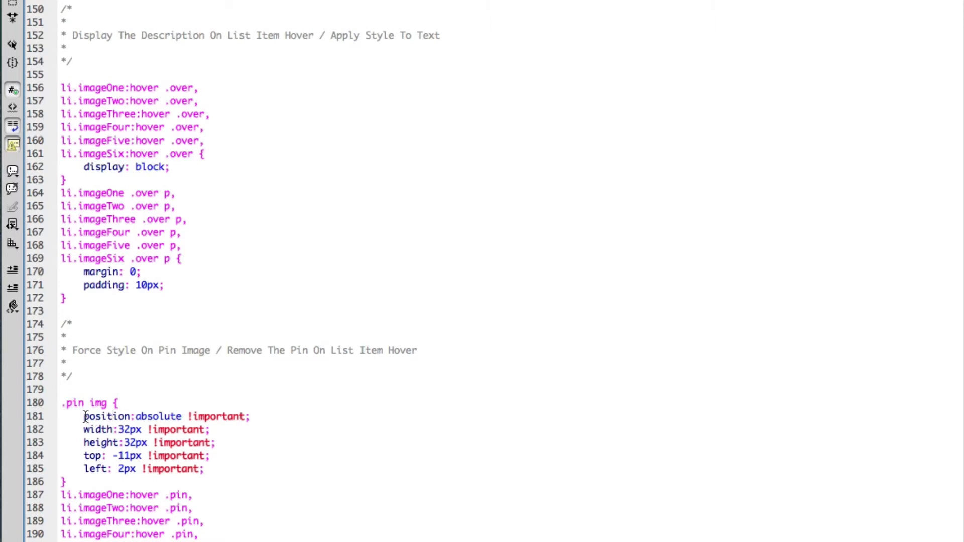
{"action": "left_click_drag", "start_coordinate": [82, 416], "coordinate": [202, 469]}
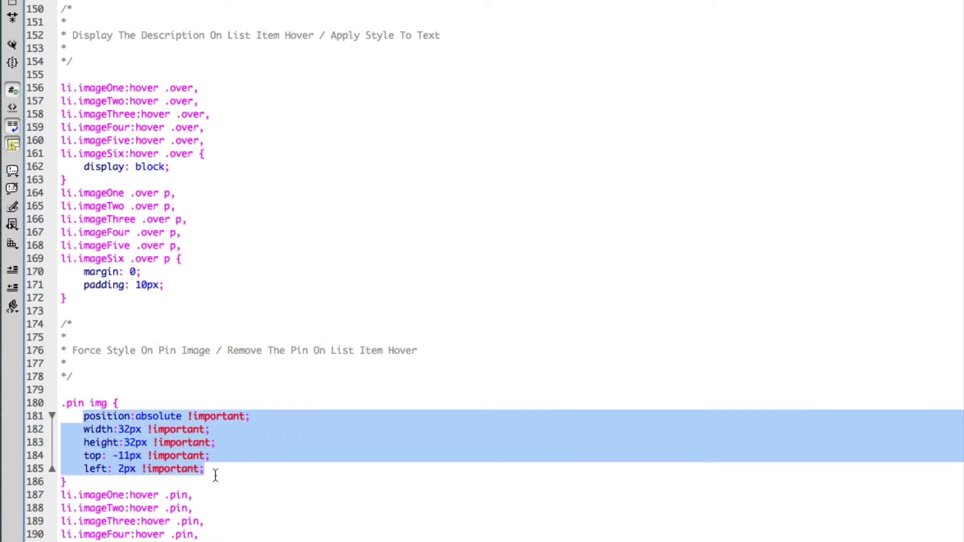
{"action": "mouse_move", "coordinate": [231, 498]}
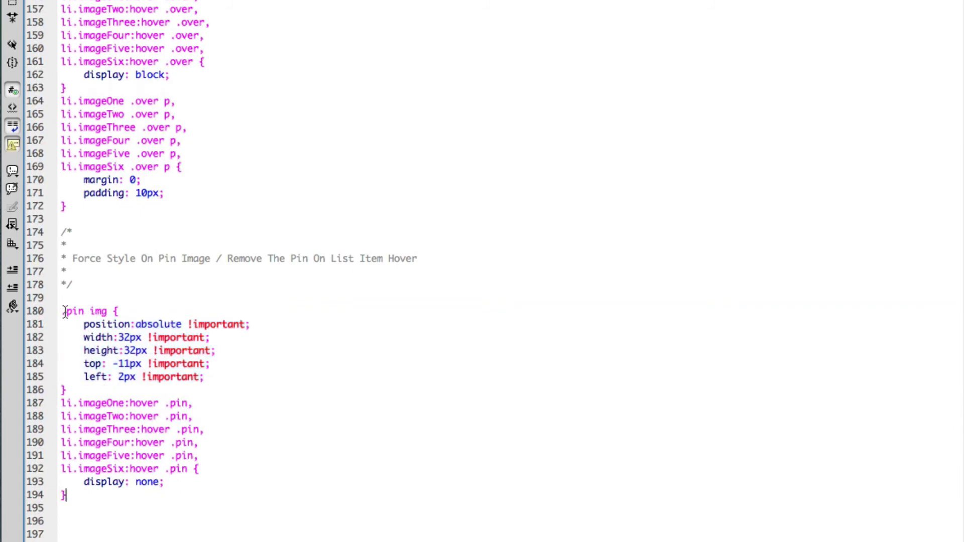
{"action": "double_click", "coordinate": [95, 403]}
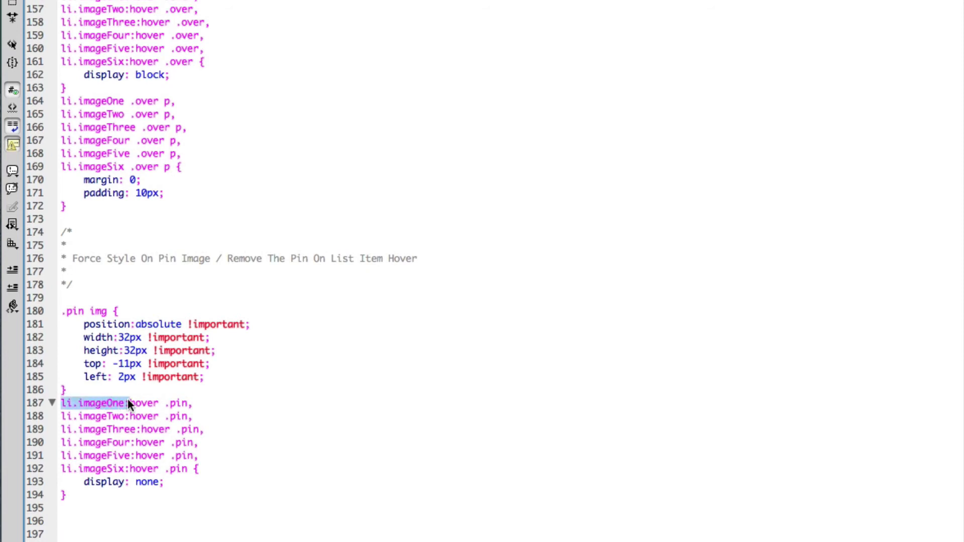
{"action": "mouse_move", "coordinate": [169, 512]}
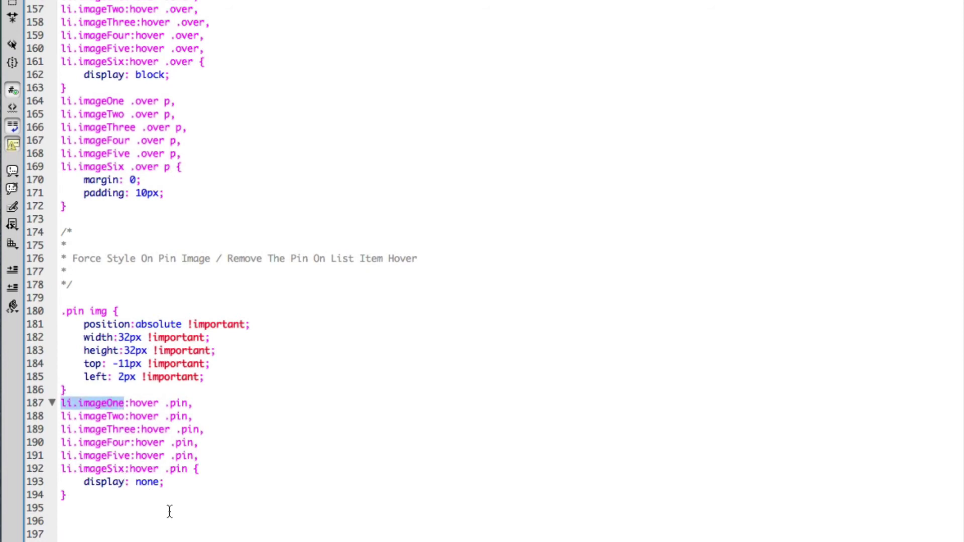